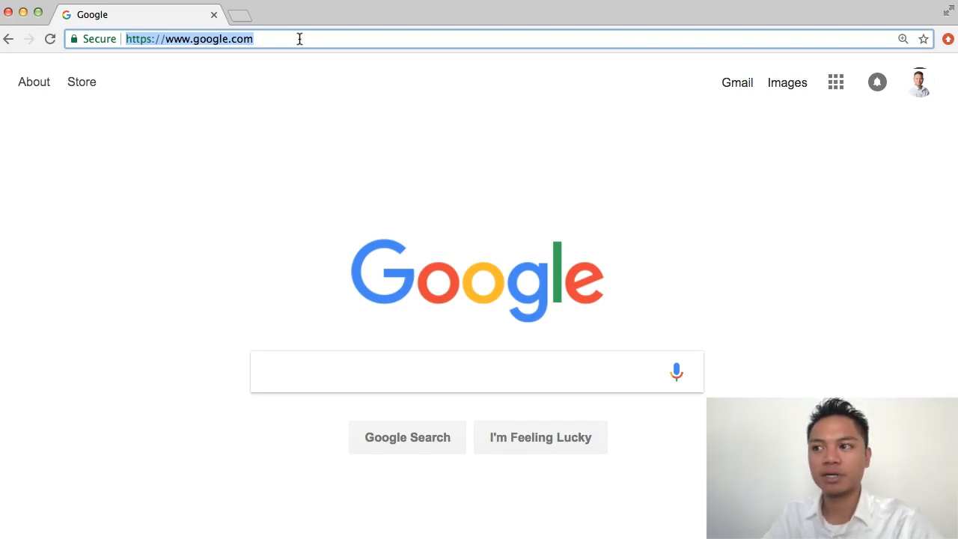
Load bitcoincash.org and view its secure connection certificate details
{"action": "type", "text": "bitcoincash.org"}
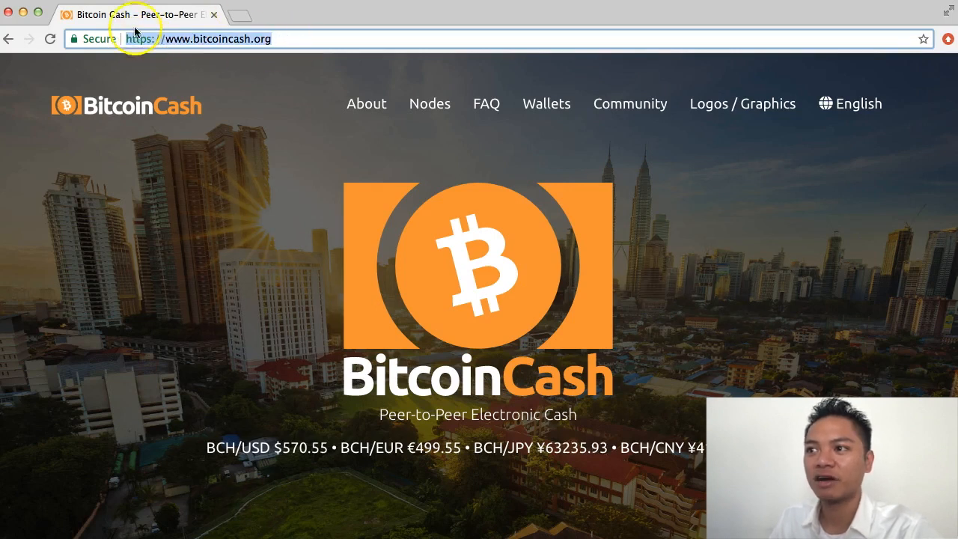
{"action": "left_click", "coordinate": [95, 38]}
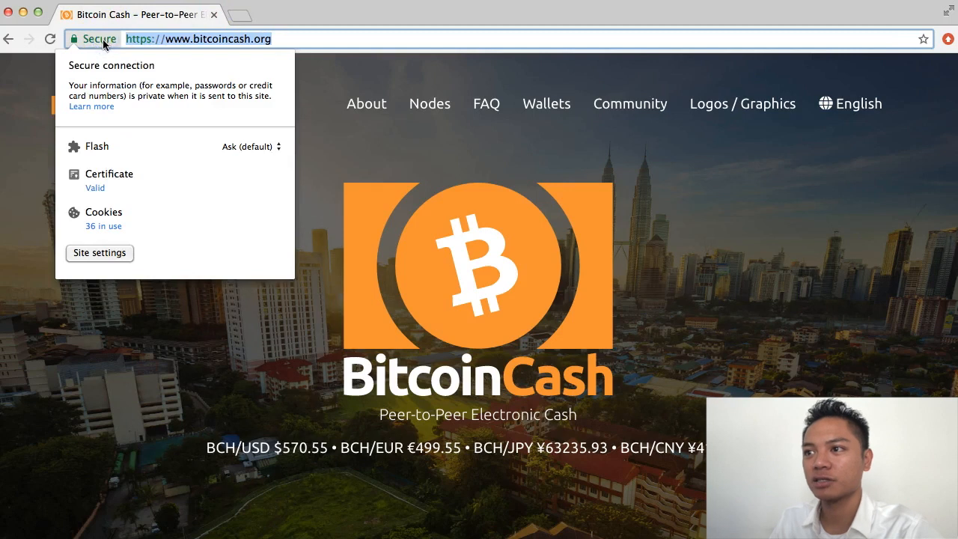
{"action": "mouse_move", "coordinate": [134, 69]}
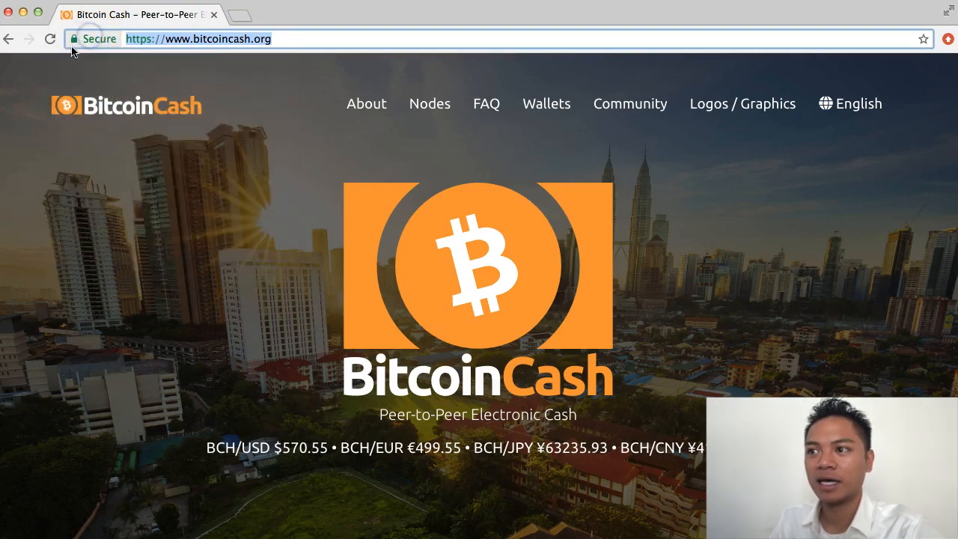
{"action": "mouse_move", "coordinate": [74, 38]}
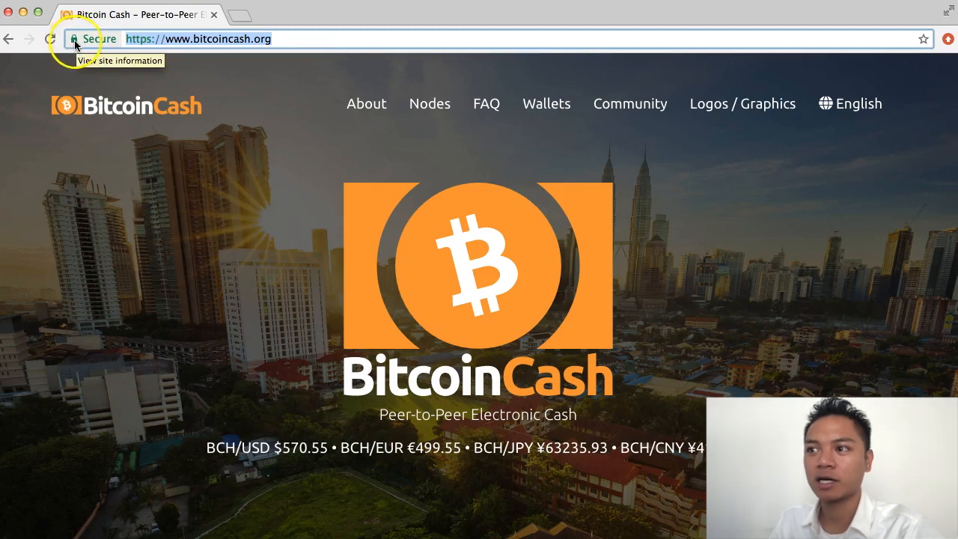
{"action": "mouse_move", "coordinate": [294, 14]}
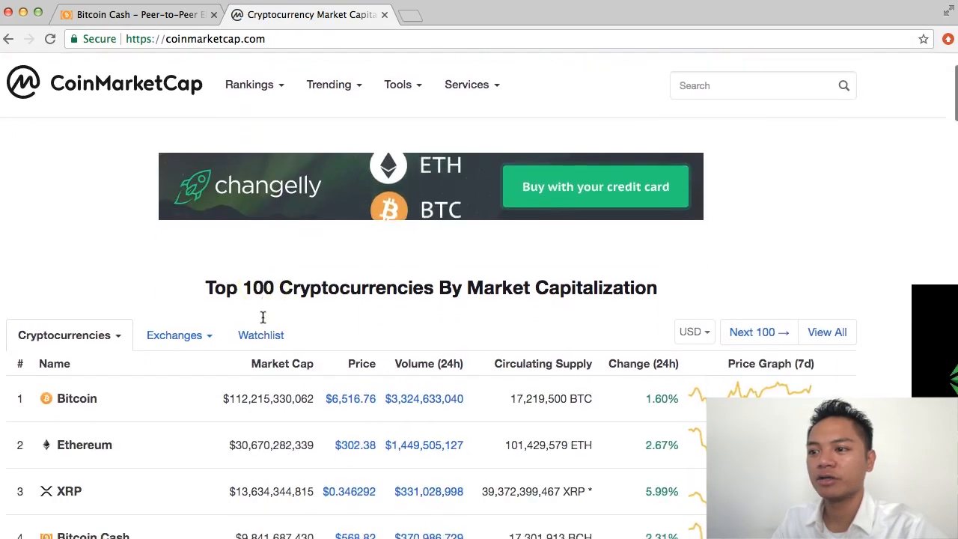
Open Bitcoin Cash from CoinMarketCap's Top 100 list and follow its official Website link
{"action": "scroll", "scroll_direction": "down", "scroll_amount": 3}
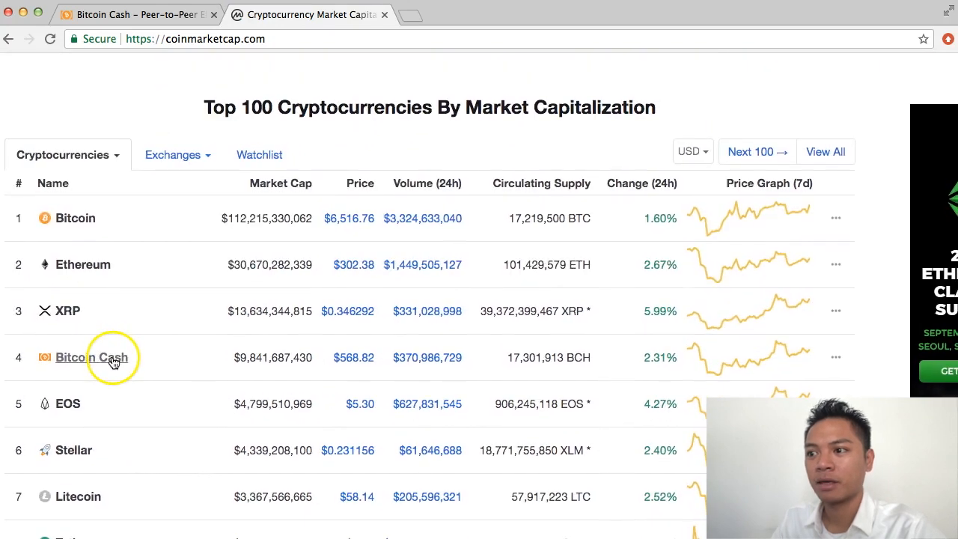
{"action": "left_click", "coordinate": [91, 357]}
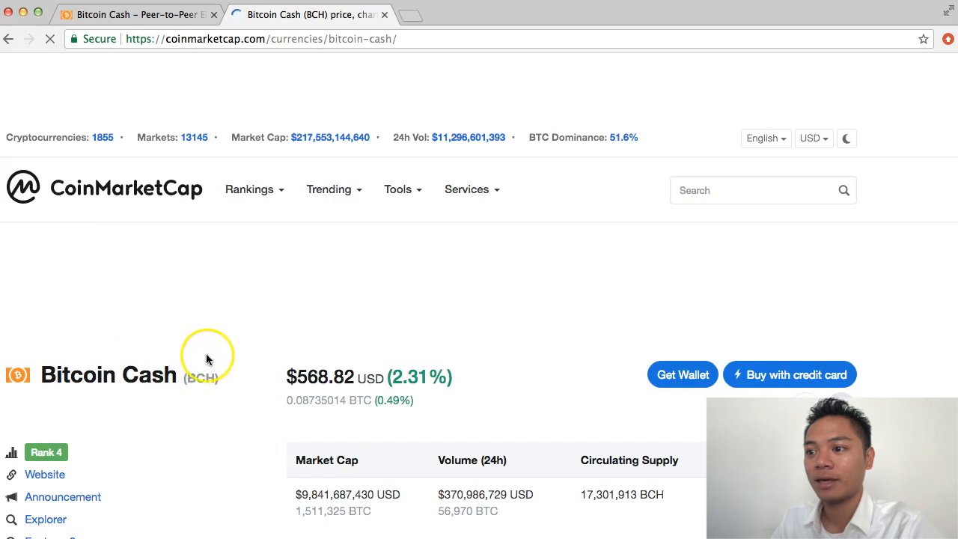
{"action": "scroll", "scroll_direction": "down", "scroll_amount": 3}
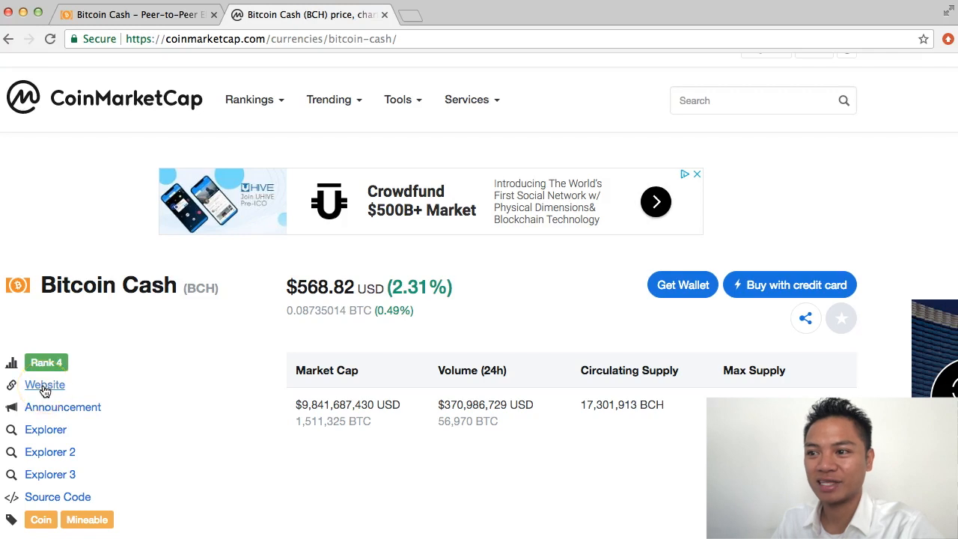
{"action": "left_click", "coordinate": [44, 383]}
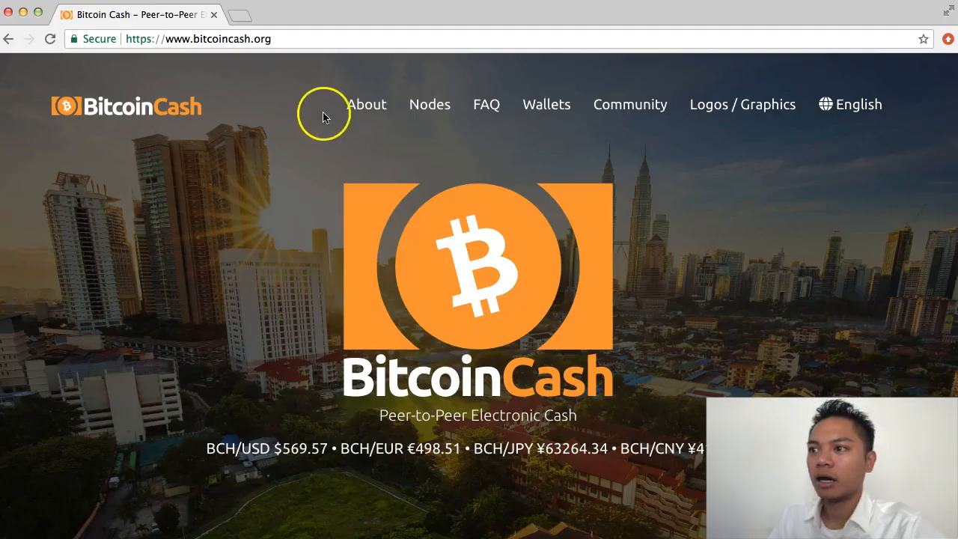
{"action": "mouse_move", "coordinate": [547, 104]}
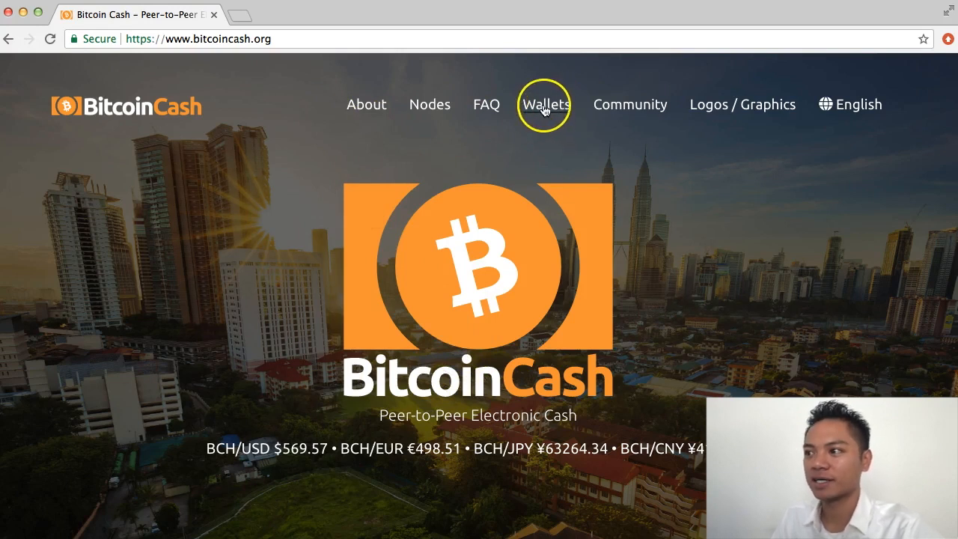
Jump to bitcoincash.org's Wallets section and select the Bitcoin.com tile
{"action": "left_click", "coordinate": [545, 104]}
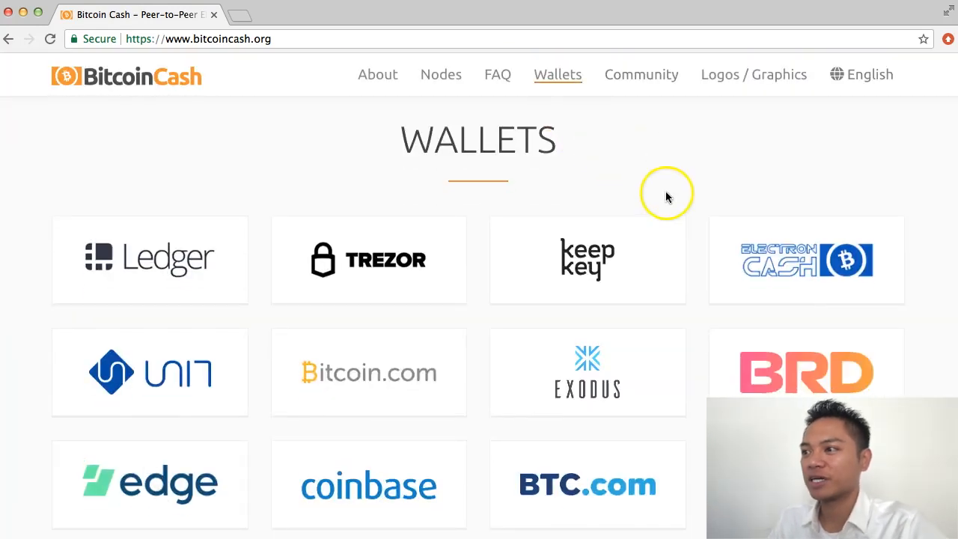
{"action": "mouse_move", "coordinate": [561, 384]}
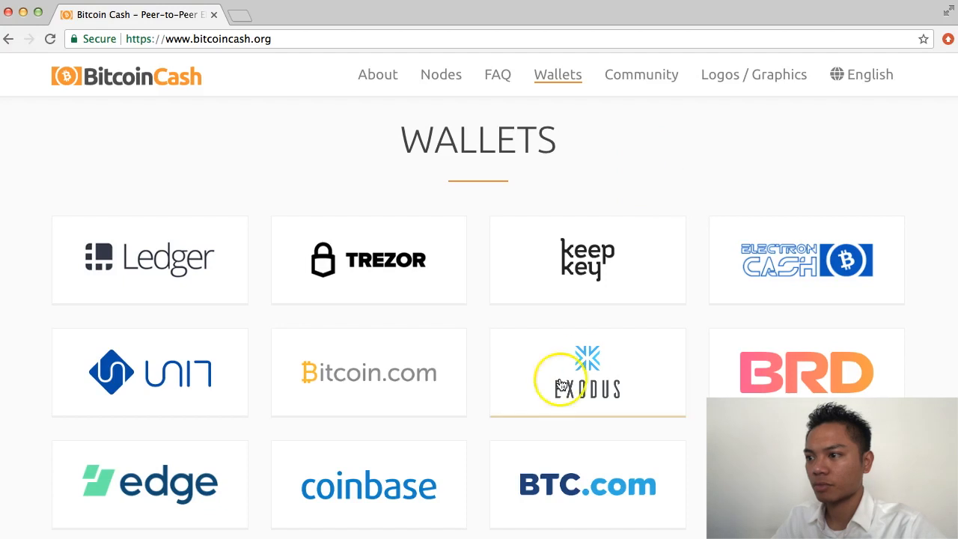
{"action": "mouse_move", "coordinate": [448, 348]}
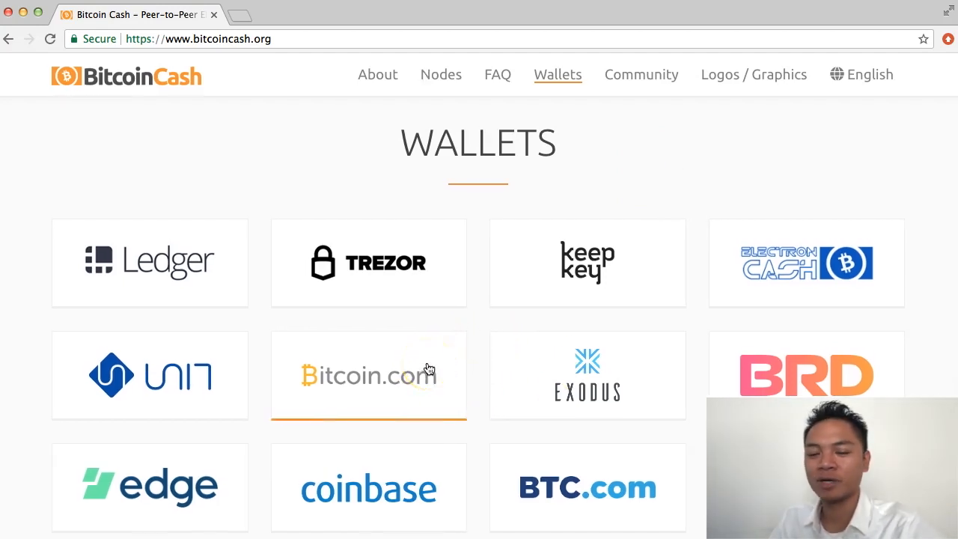
{"action": "left_click", "coordinate": [408, 369]}
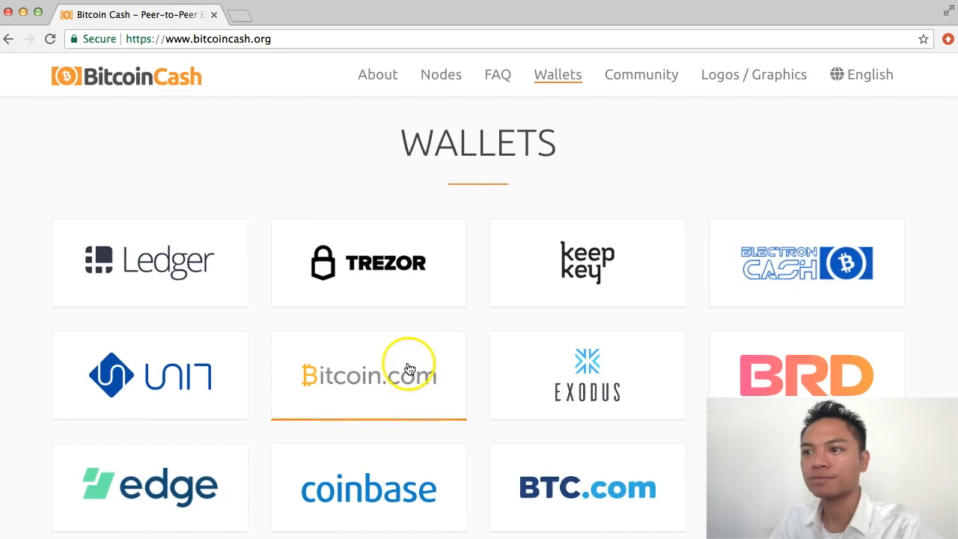
{"action": "mouse_move", "coordinate": [386, 387]}
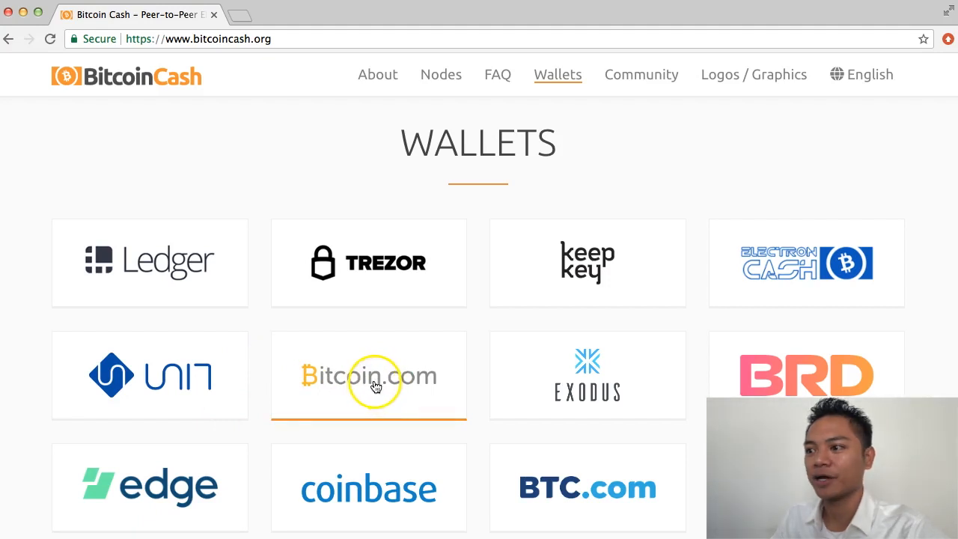
Open wallet.bitcoin.com in a new tab and scroll to its macOS download option
{"action": "left_click", "coordinate": [368, 376]}
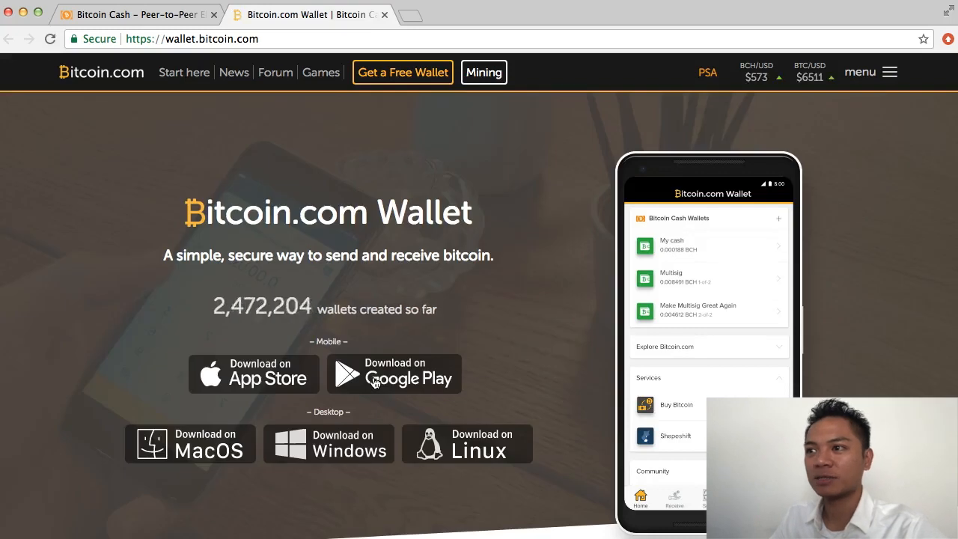
{"action": "left_click", "coordinate": [194, 39]}
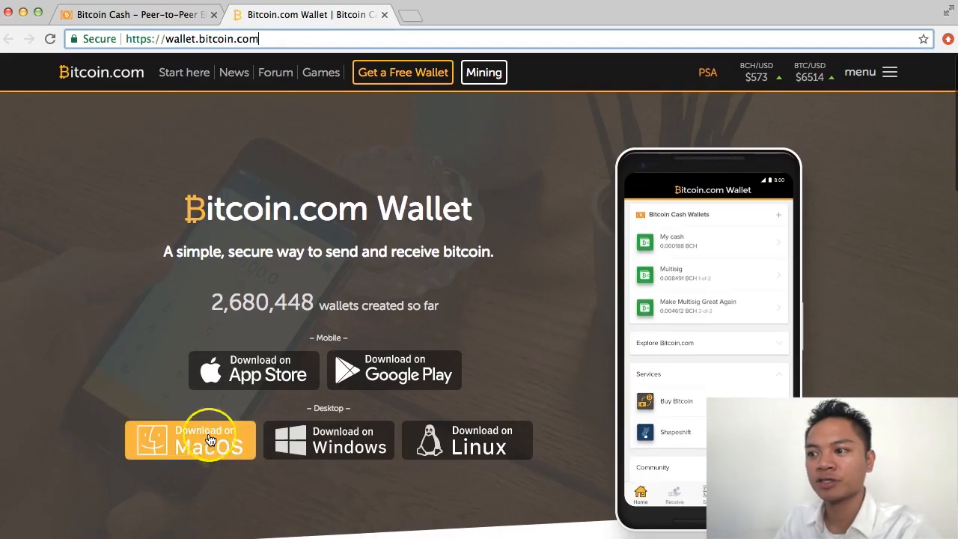
{"action": "mouse_move", "coordinate": [147, 454]}
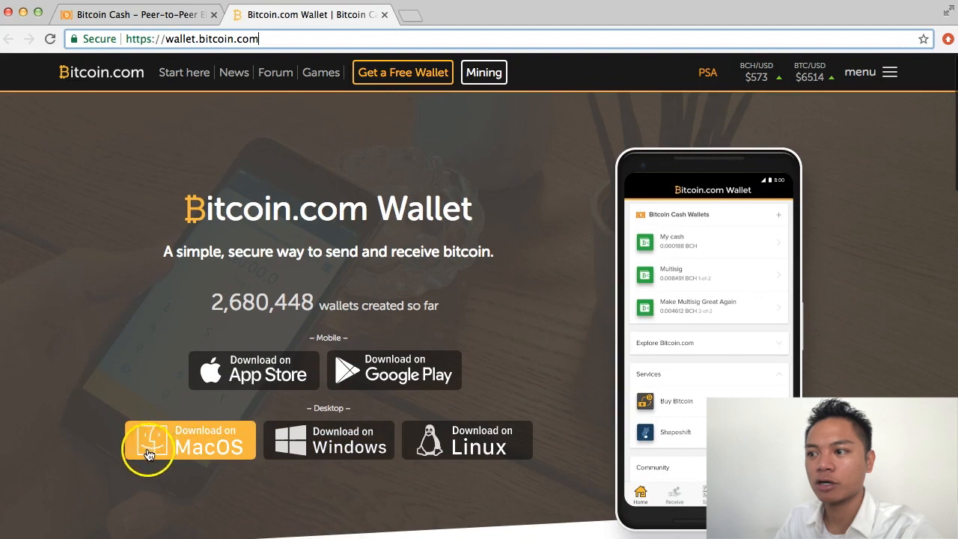
{"action": "scroll", "scroll_direction": "down", "scroll_amount": 3}
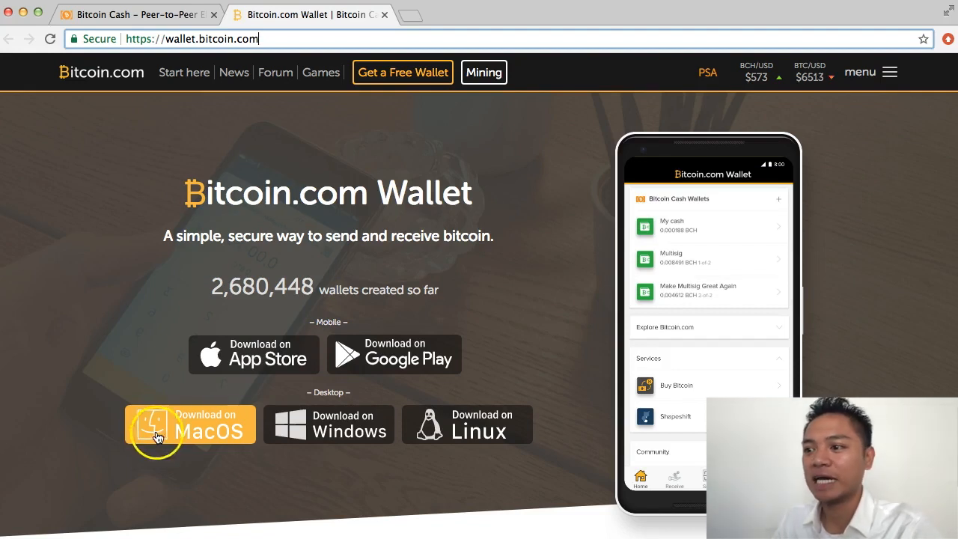
{"action": "mouse_move", "coordinate": [193, 430]}
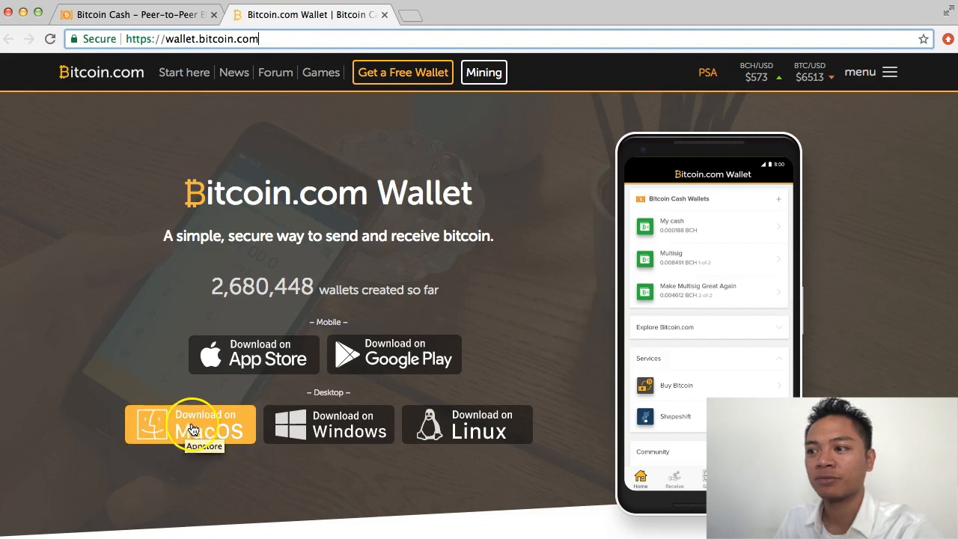
Open the wallet's Mac App Store listing and request installation of the free app
{"action": "left_click", "coordinate": [191, 424]}
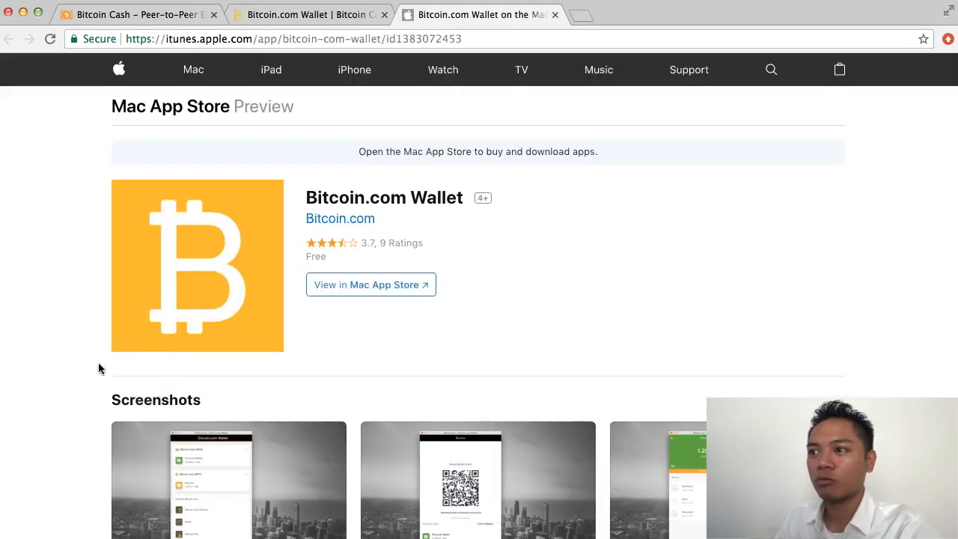
{"action": "mouse_move", "coordinate": [93, 368]}
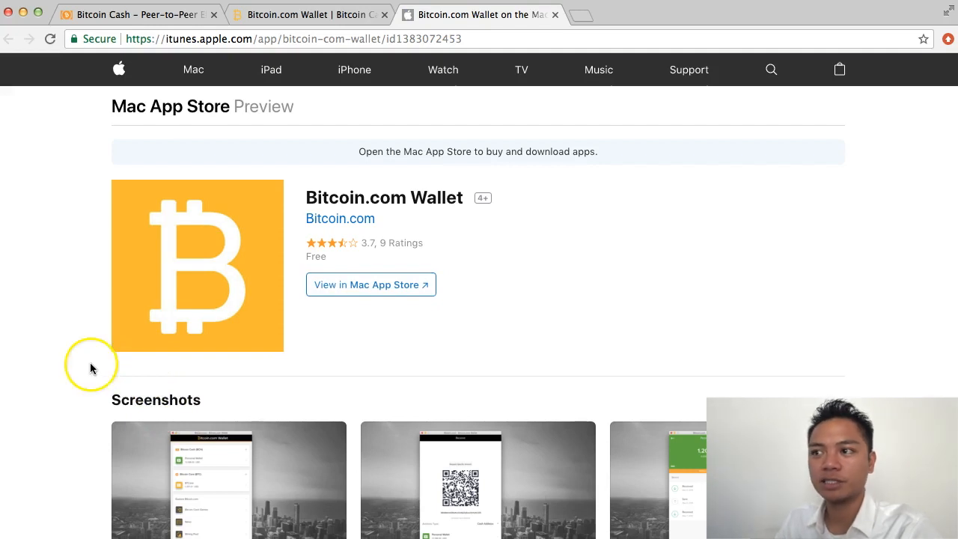
{"action": "mouse_move", "coordinate": [94, 368]}
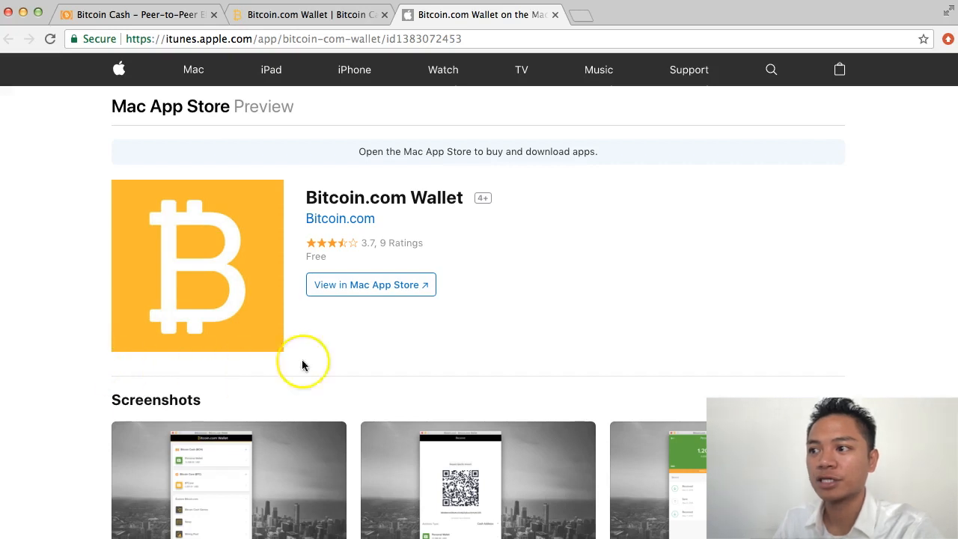
{"action": "mouse_move", "coordinate": [368, 290]}
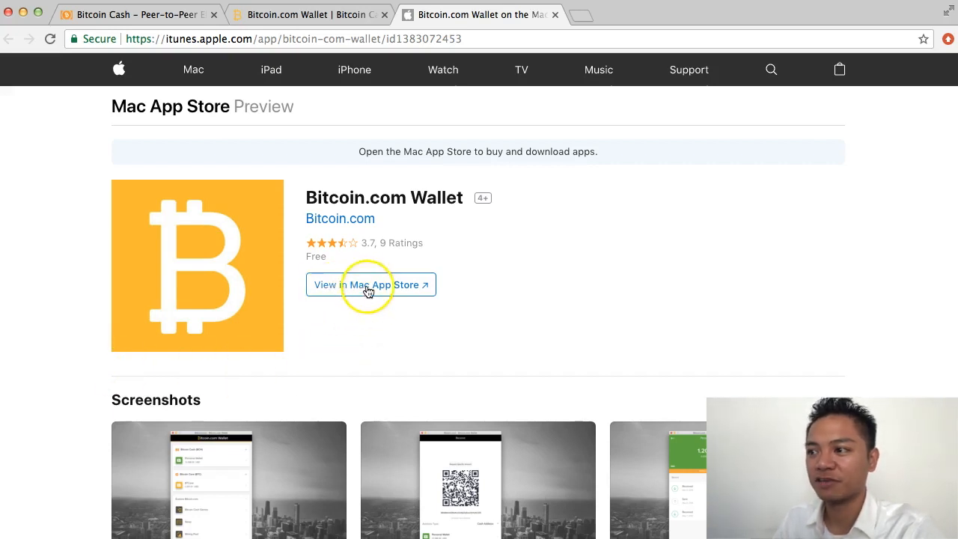
{"action": "left_click", "coordinate": [370, 284]}
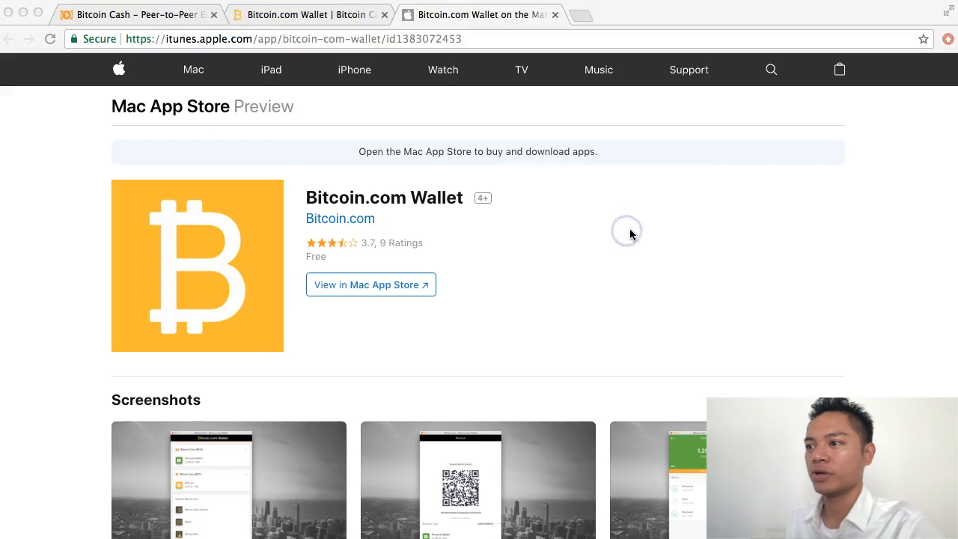
{"action": "left_click", "coordinate": [371, 285]}
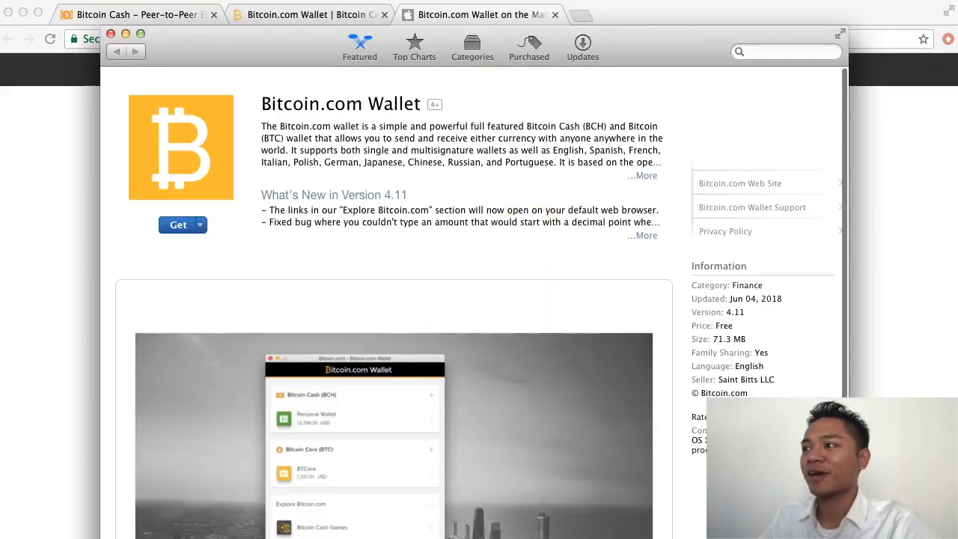
{"action": "mouse_move", "coordinate": [664, 56]}
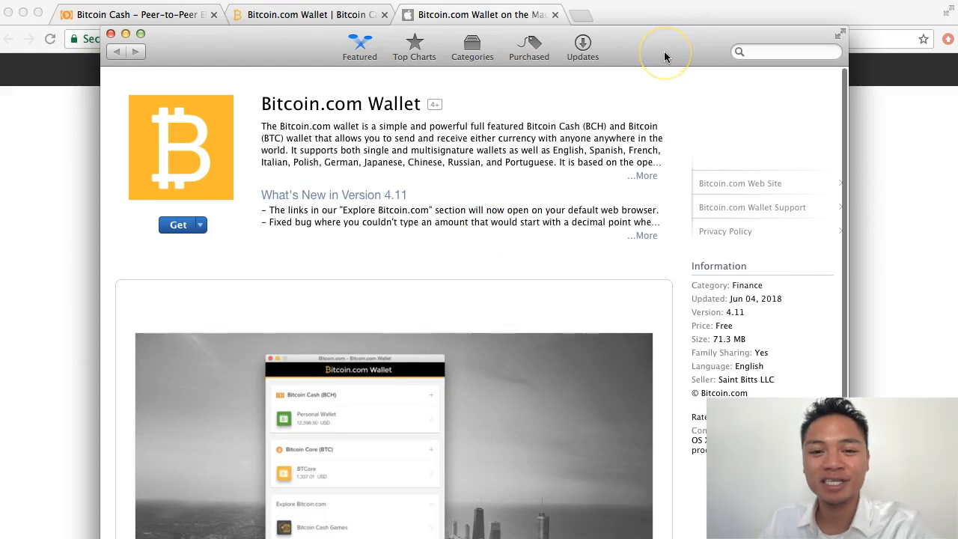
{"action": "mouse_move", "coordinate": [178, 224]}
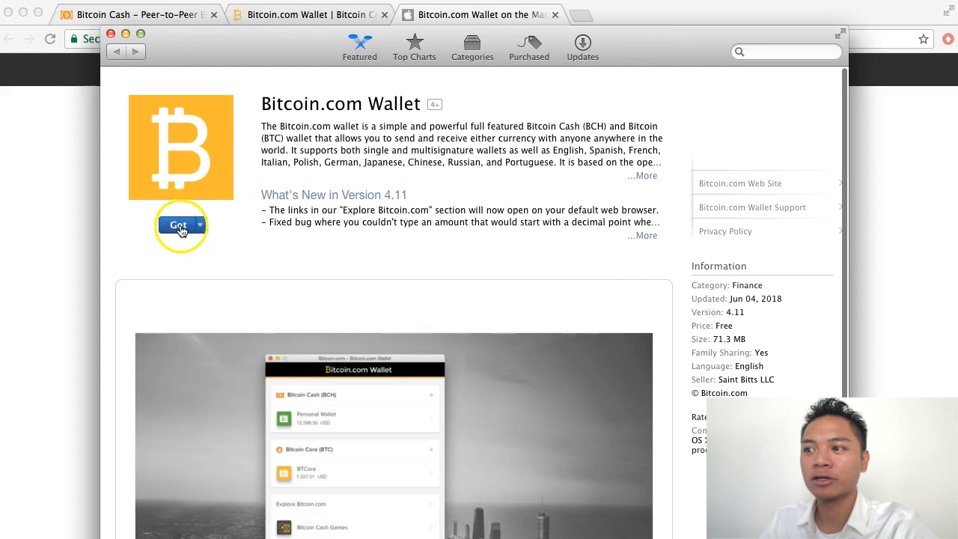
{"action": "left_click", "coordinate": [177, 225]}
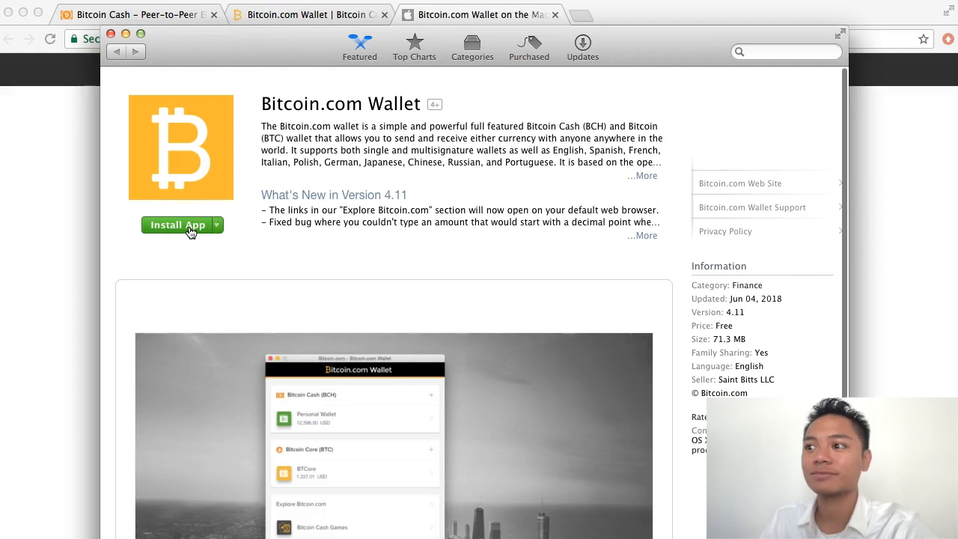
{"action": "left_click", "coordinate": [176, 224]}
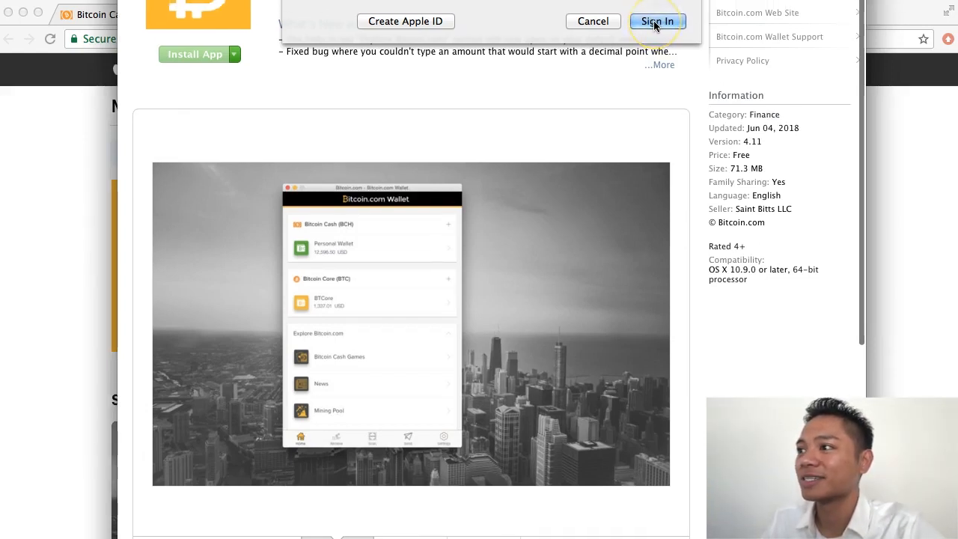
Confirm the Apple ID sign-in so the wallet download proceeds
{"action": "left_click", "coordinate": [657, 21]}
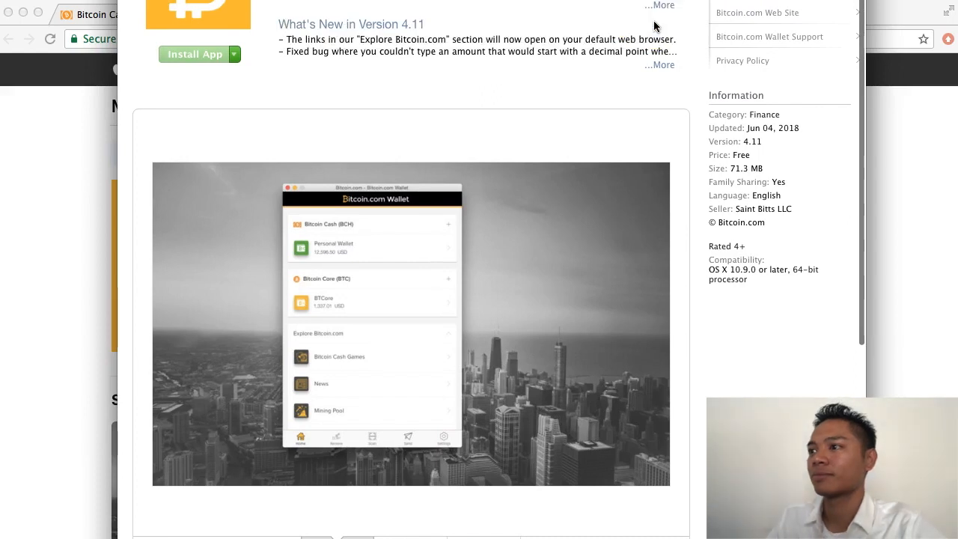
{"action": "left_click", "coordinate": [194, 54]}
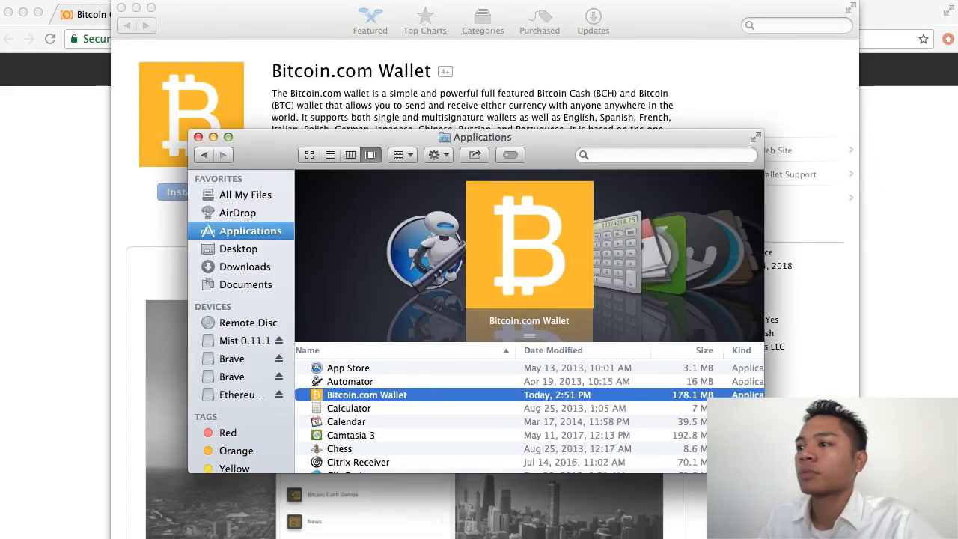
{"action": "mouse_move", "coordinate": [898, 220]}
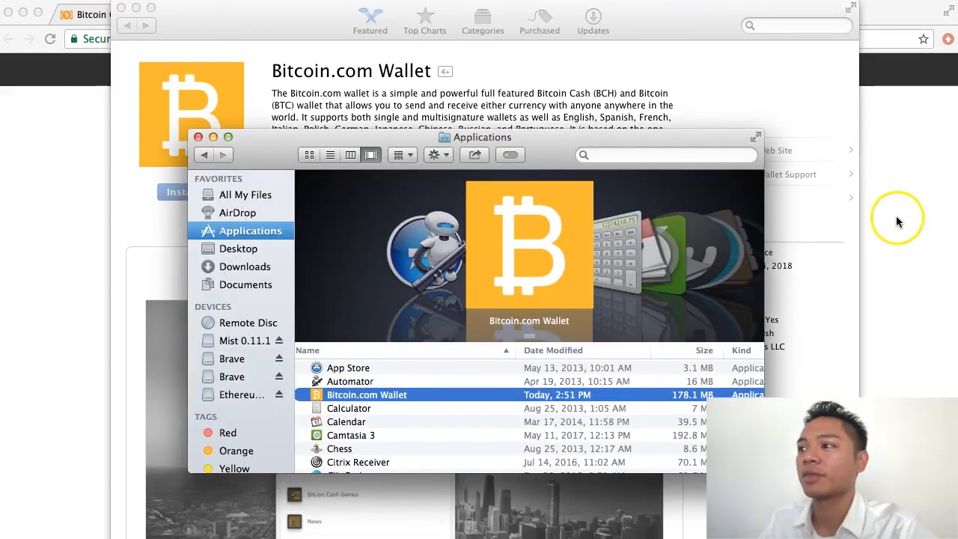
{"action": "mouse_move", "coordinate": [553, 154]}
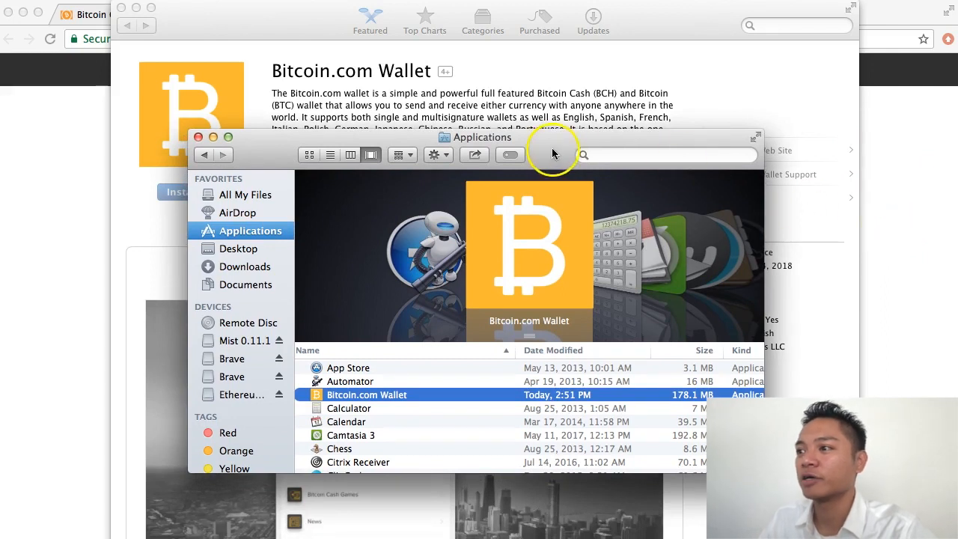
{"action": "mouse_move", "coordinate": [272, 235]}
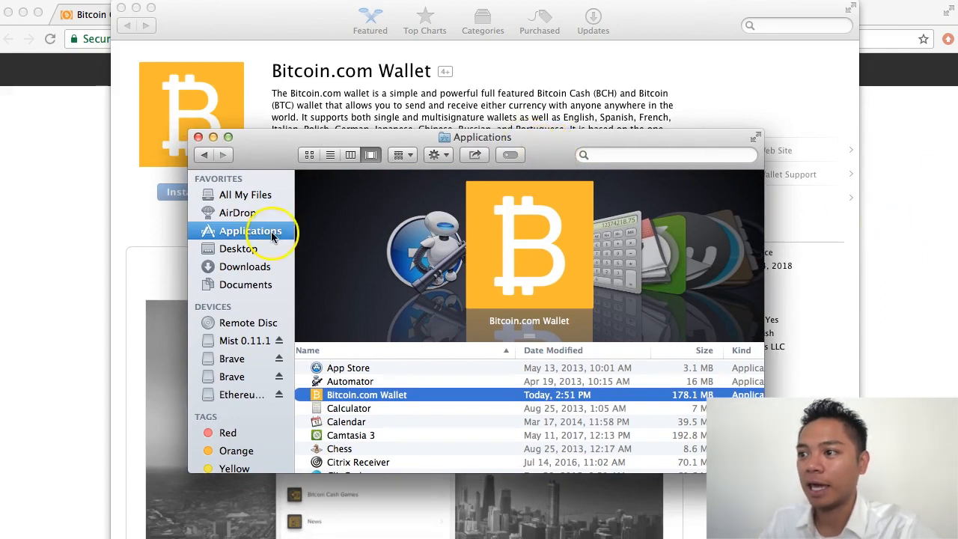
{"action": "mouse_move", "coordinate": [270, 156]}
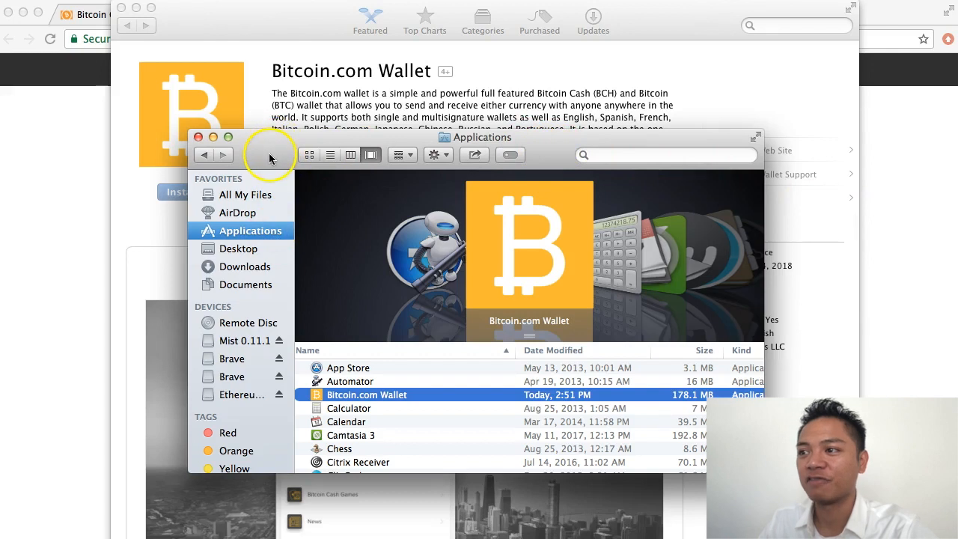
{"action": "mouse_move", "coordinate": [367, 389]}
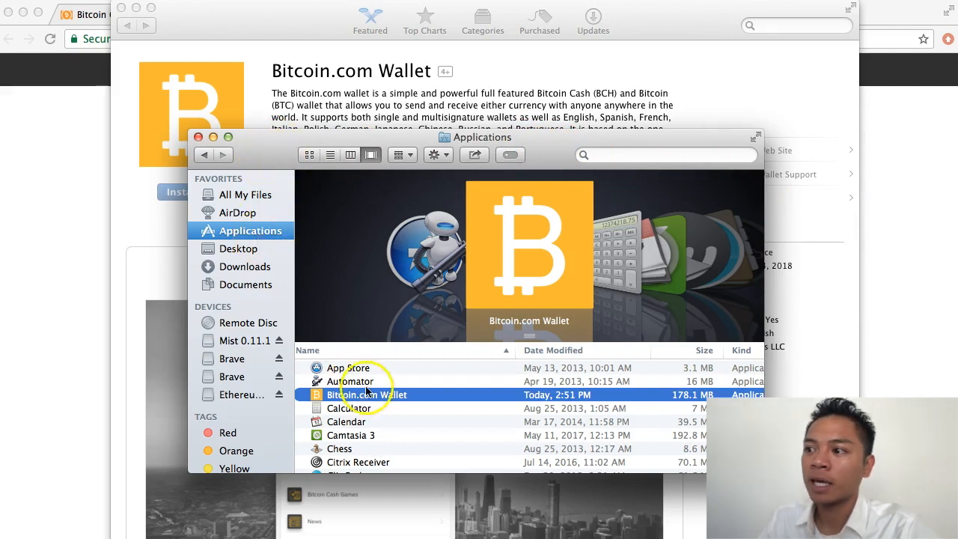
{"action": "mouse_move", "coordinate": [419, 398]}
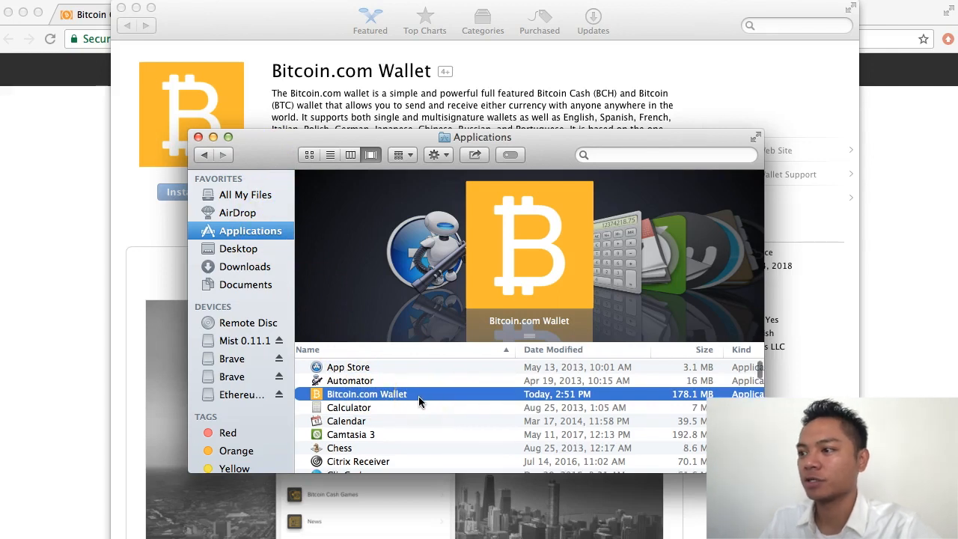
Open Bitcoin.com Wallet via its right-click menu, then close the Applications window
{"action": "right_click", "coordinate": [366, 394]}
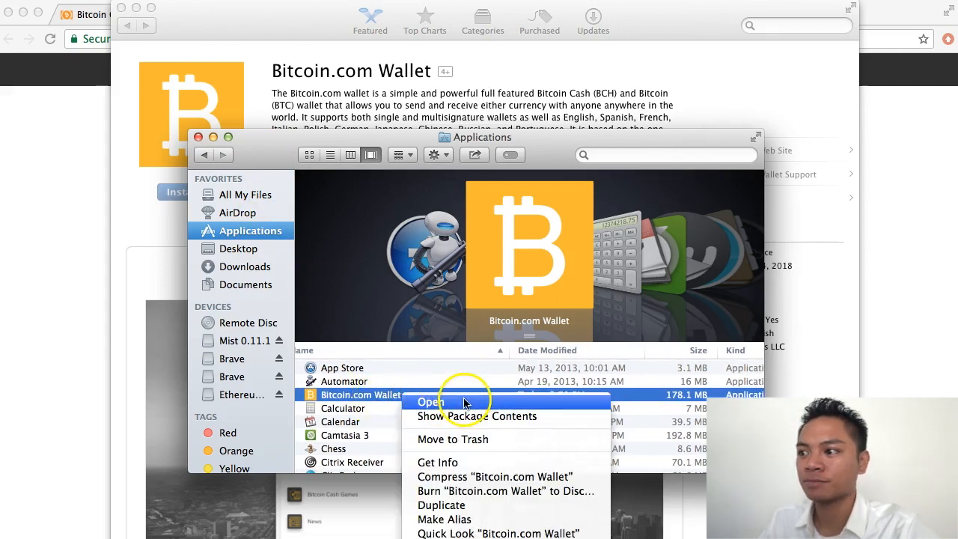
{"action": "left_click", "coordinate": [430, 402]}
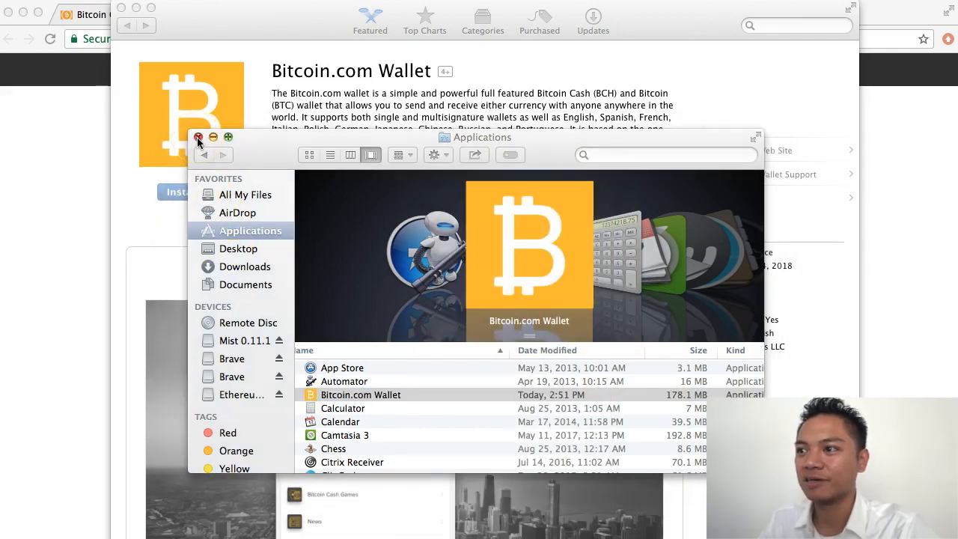
{"action": "left_click", "coordinate": [199, 137]}
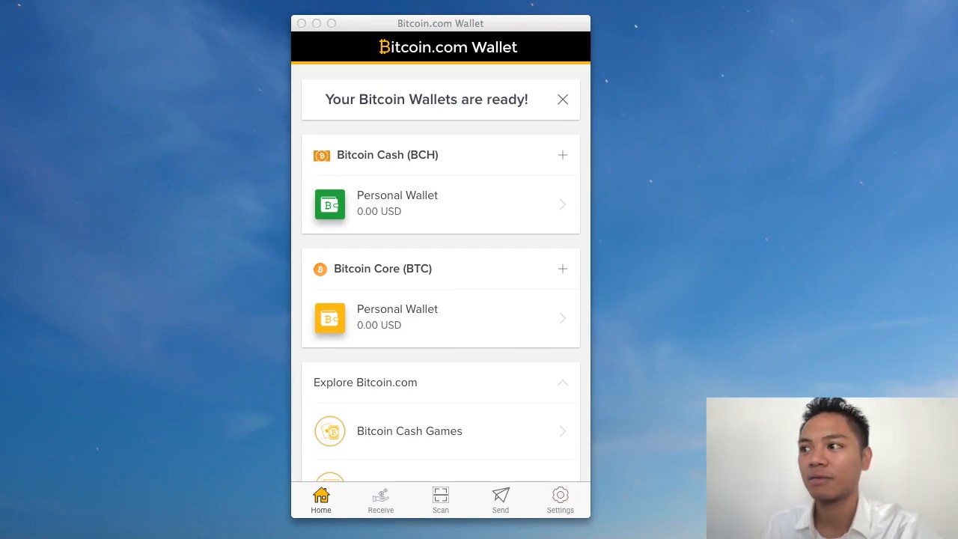
{"action": "mouse_move", "coordinate": [388, 23]}
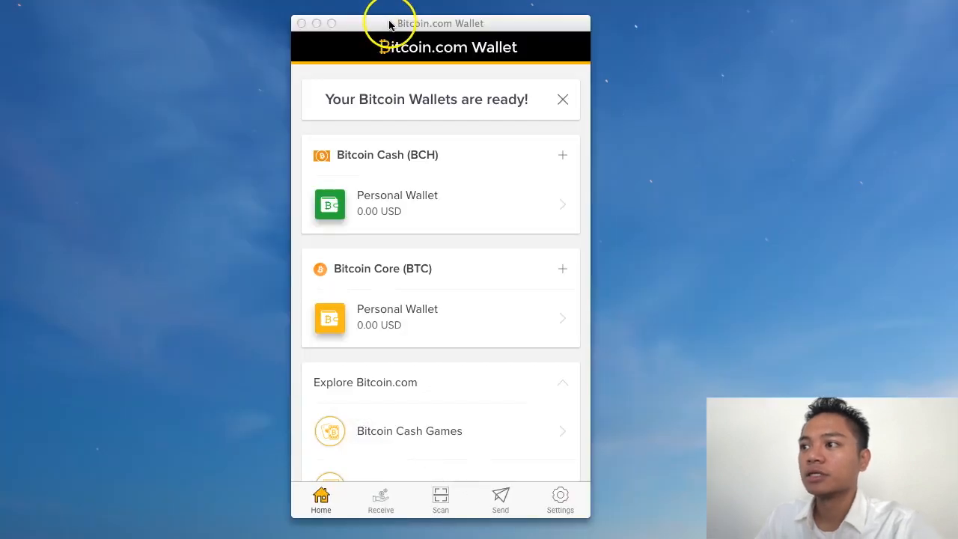
{"action": "mouse_move", "coordinate": [389, 22]}
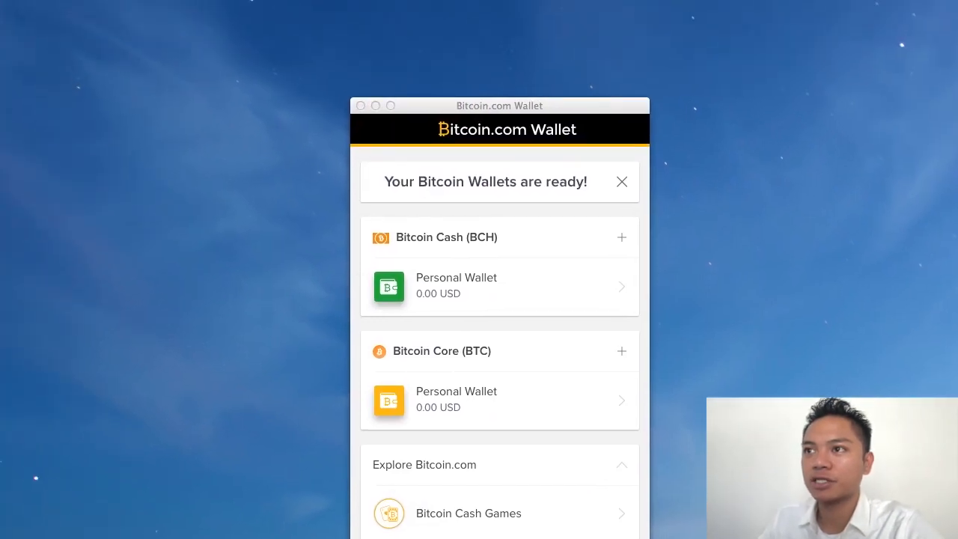
Reposition the wallet window, then quit Bitcoin.com Wallet from its app menu
{"action": "left_click_drag", "start_coordinate": [498, 106], "coordinate": [585, 234]}
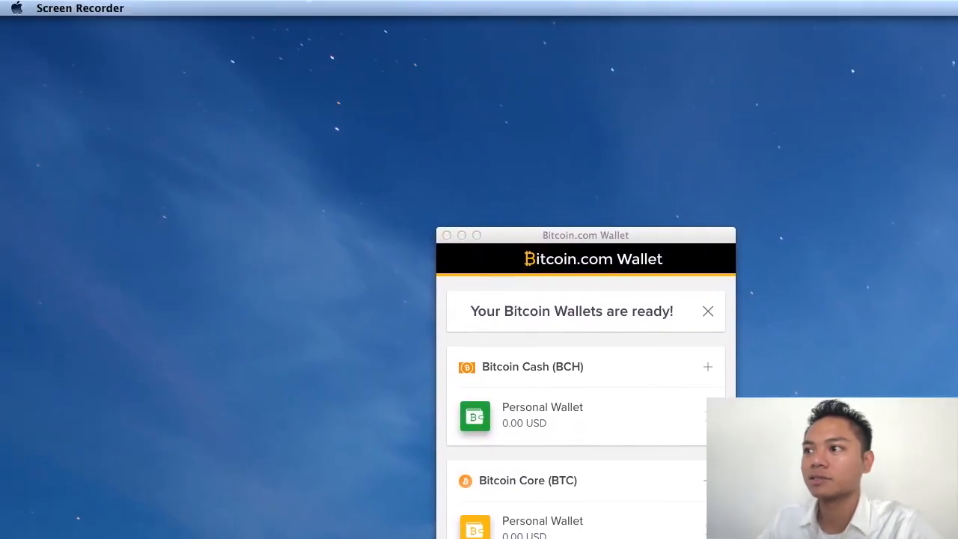
{"action": "left_click_drag", "start_coordinate": [585, 235], "coordinate": [485, 33]}
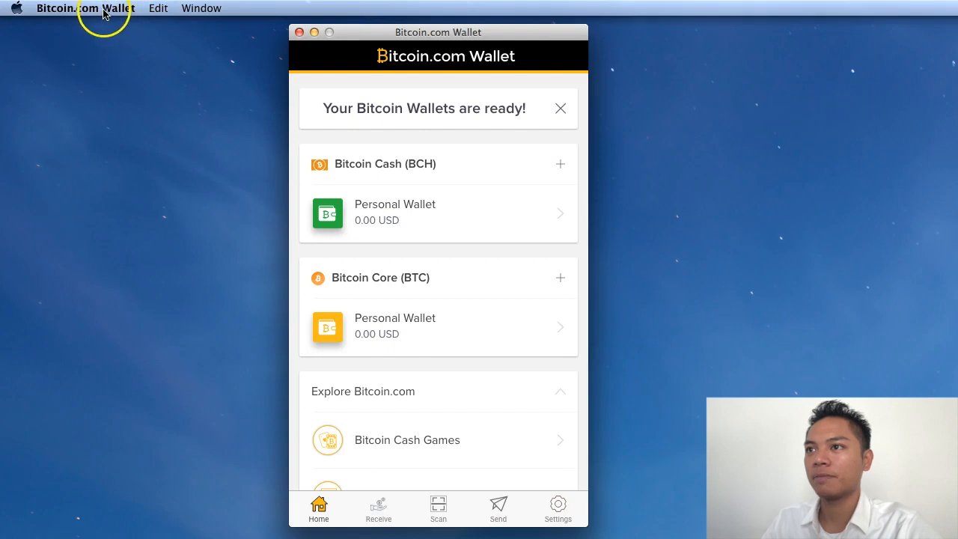
{"action": "left_click", "coordinate": [85, 8]}
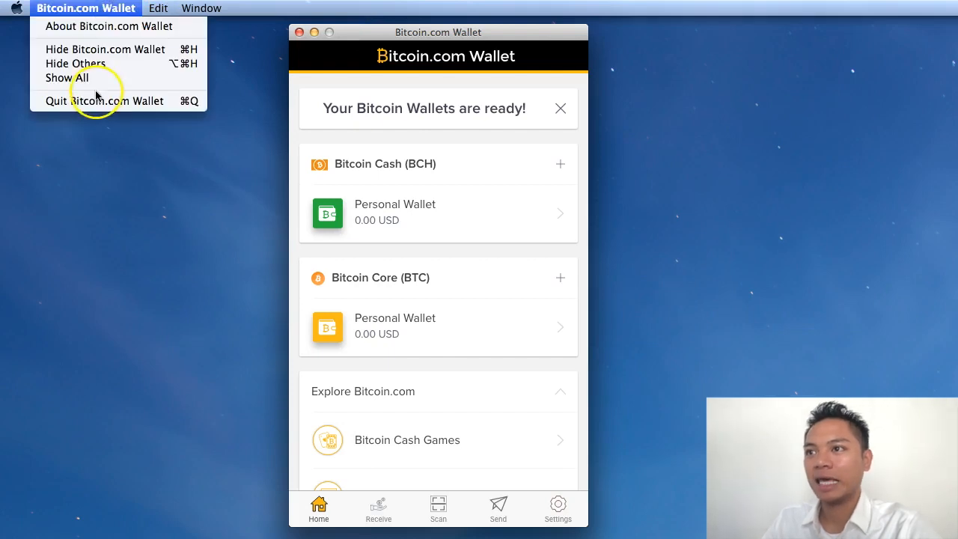
{"action": "mouse_move", "coordinate": [96, 101]}
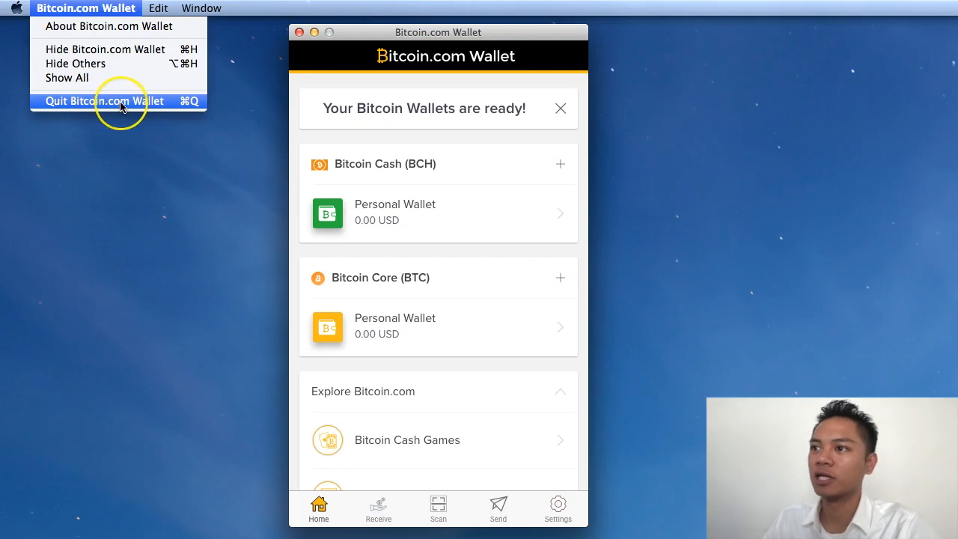
{"action": "left_click", "coordinate": [105, 101]}
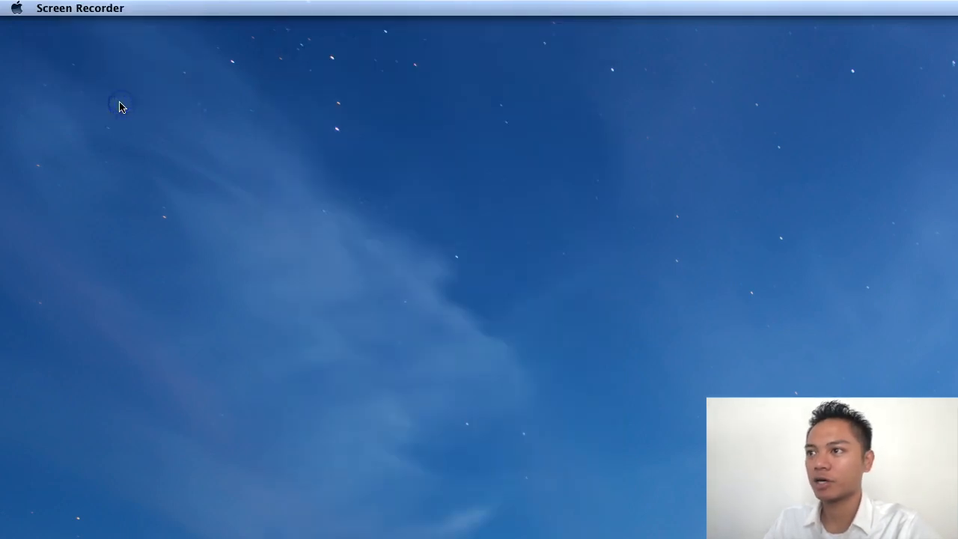
{"action": "left_click", "coordinate": [72, 456]}
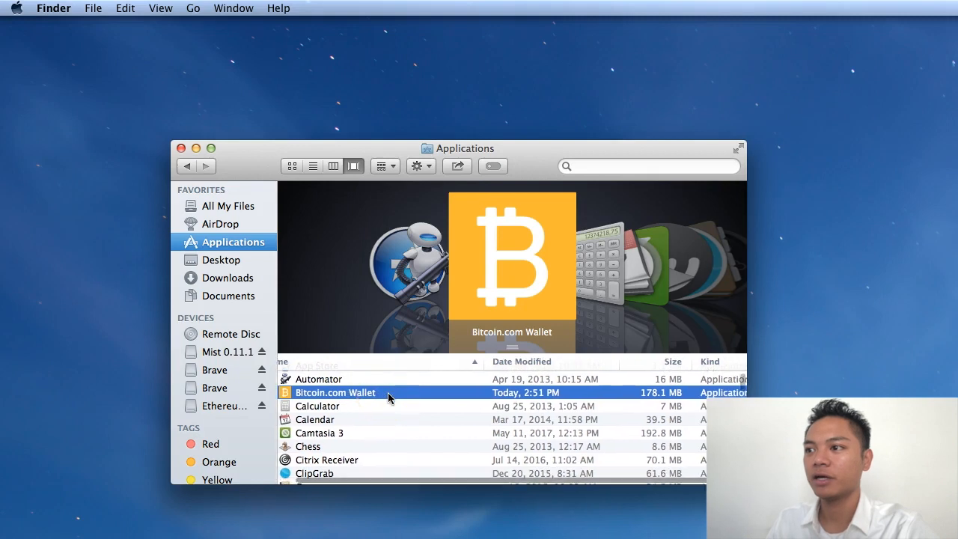
Relaunch Bitcoin.com Wallet by double-clicking it in the Applications folder
{"action": "right_click", "coordinate": [336, 392]}
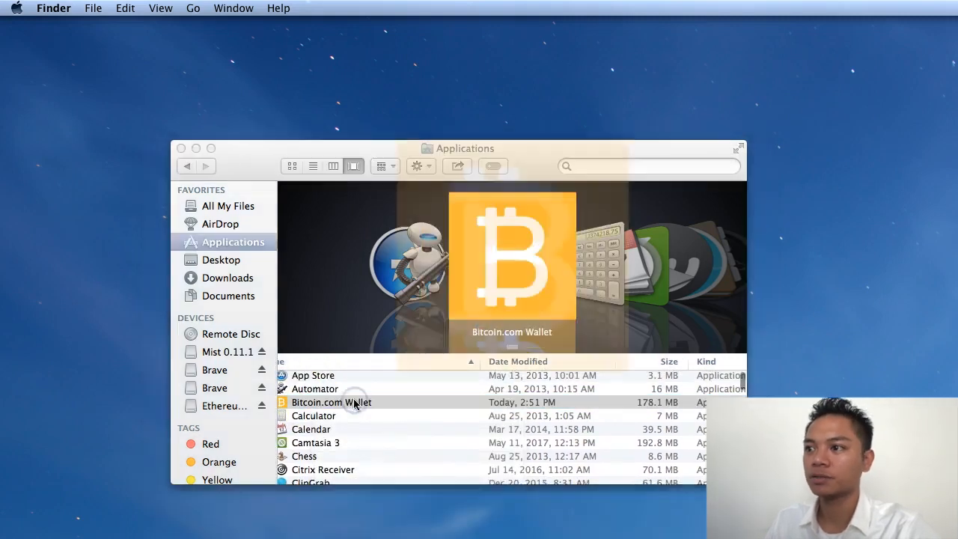
{"action": "double_click", "coordinate": [330, 401]}
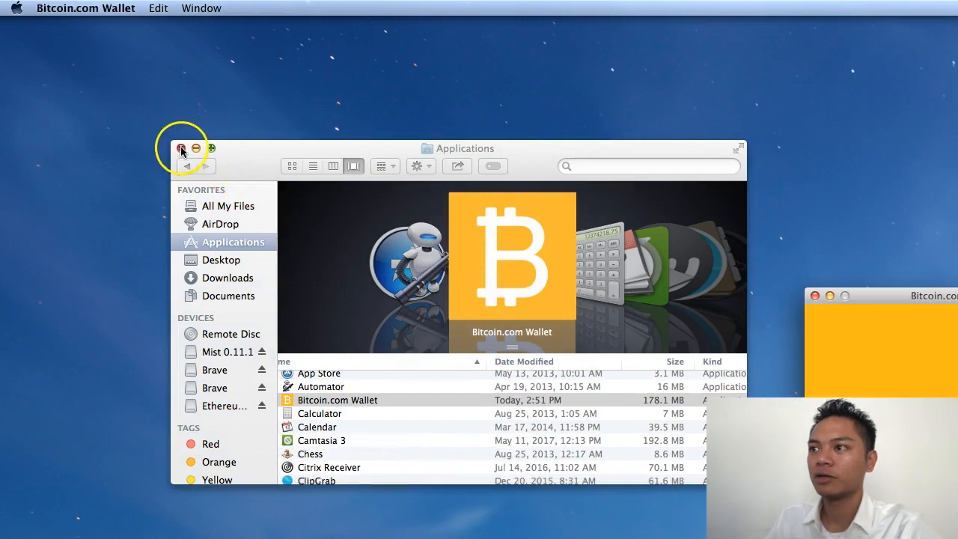